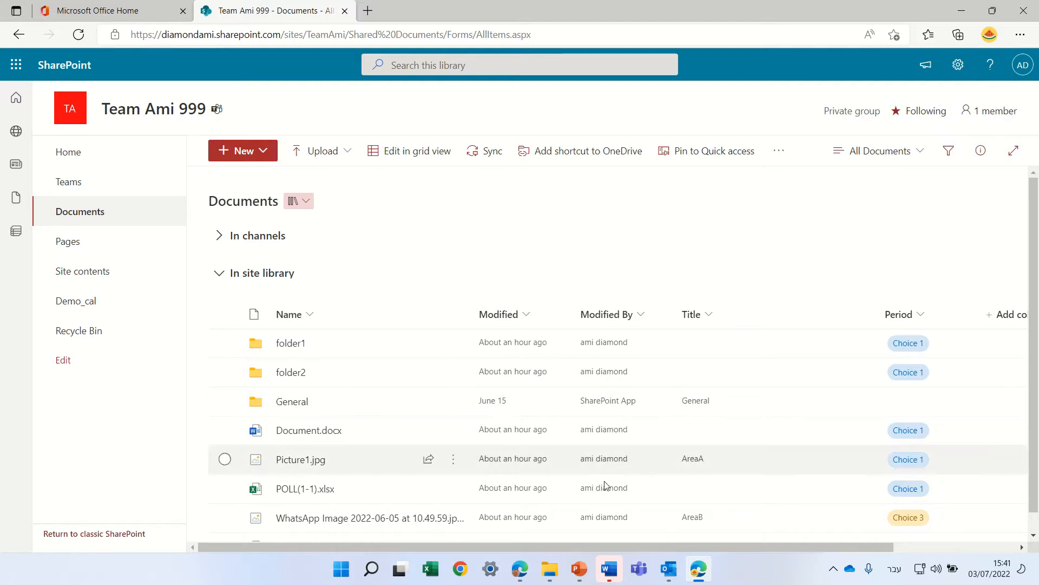
{"action": "mouse_move", "coordinate": [643, 372]}
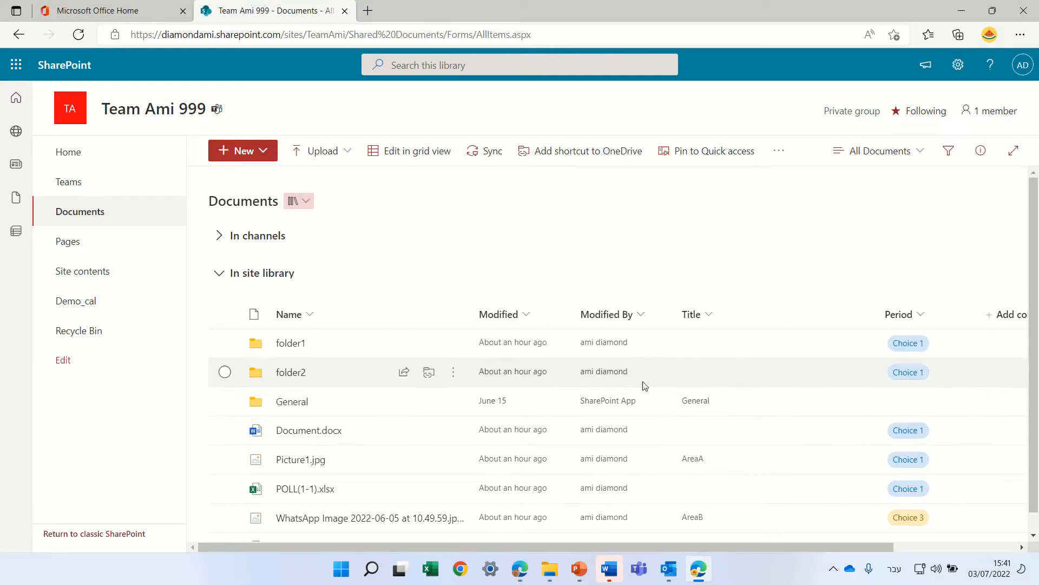
{"action": "mouse_move", "coordinate": [898, 314]}
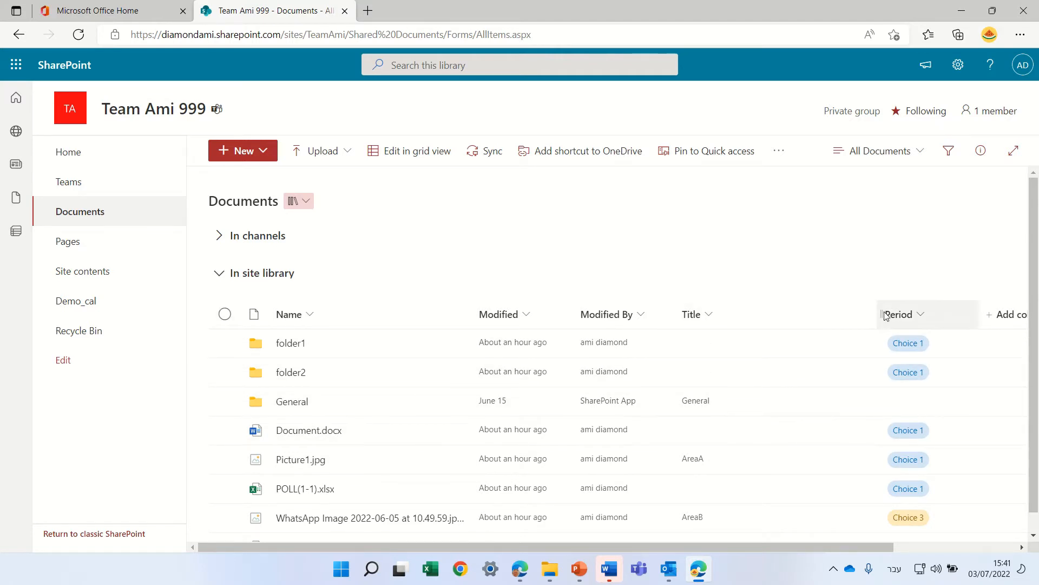
{"action": "mouse_move", "coordinate": [923, 312]}
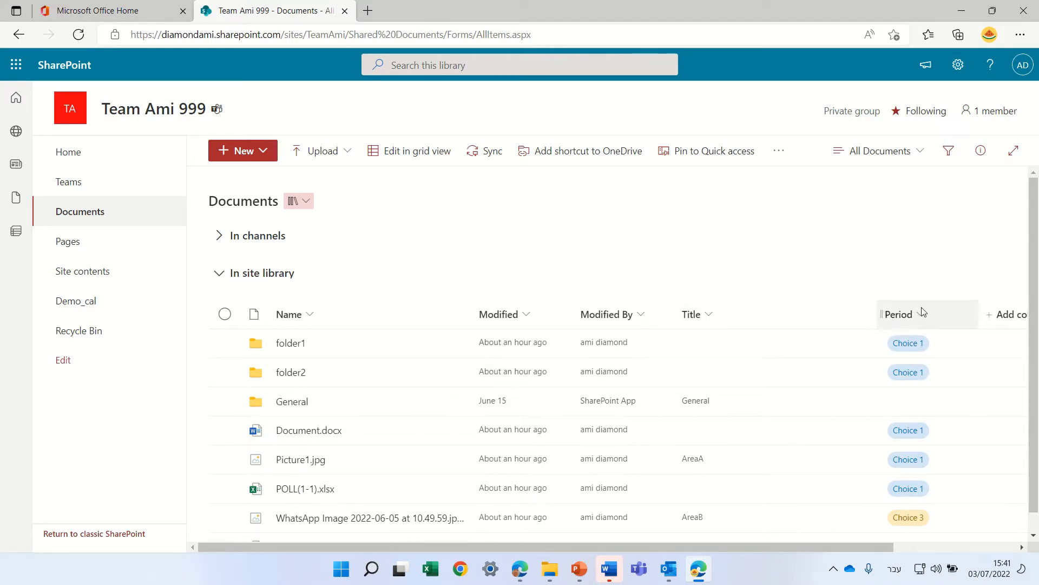
Step: Open the Period column's edit settings, expand More options, and close without saving
{"action": "left_click", "coordinate": [898, 314]}
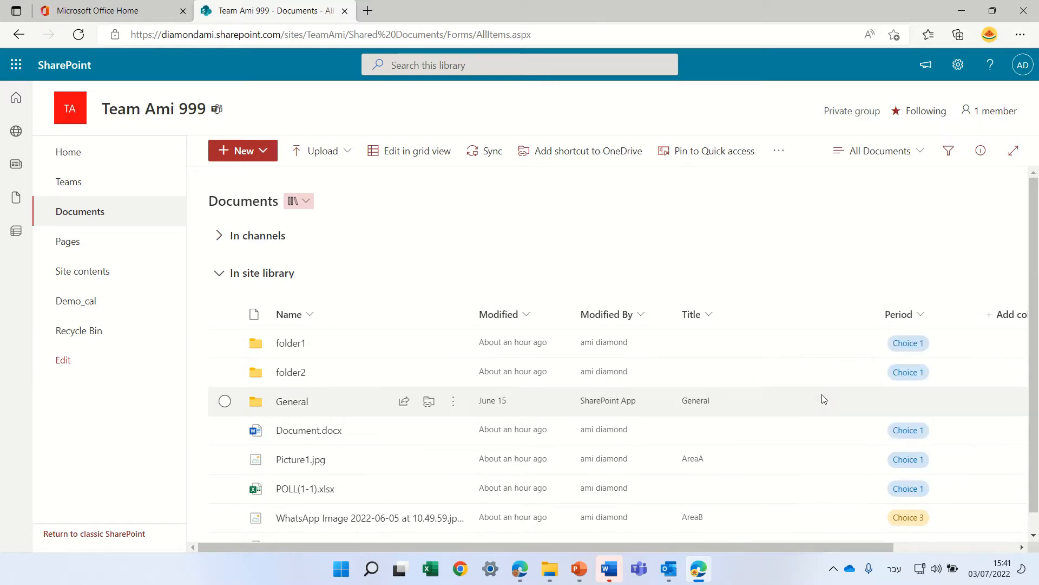
{"action": "left_click", "coordinate": [899, 314]}
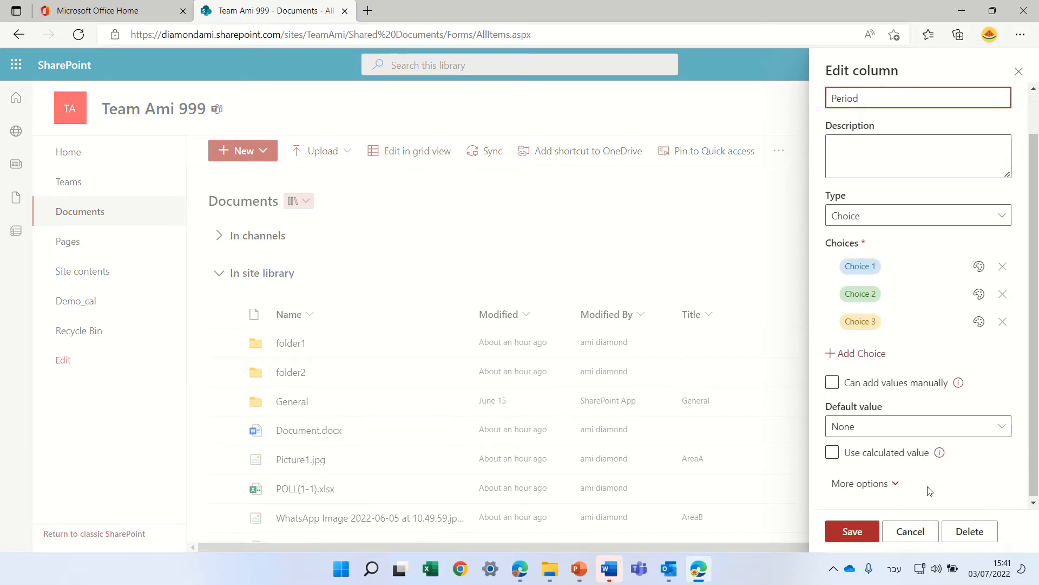
{"action": "left_click", "coordinate": [860, 482]}
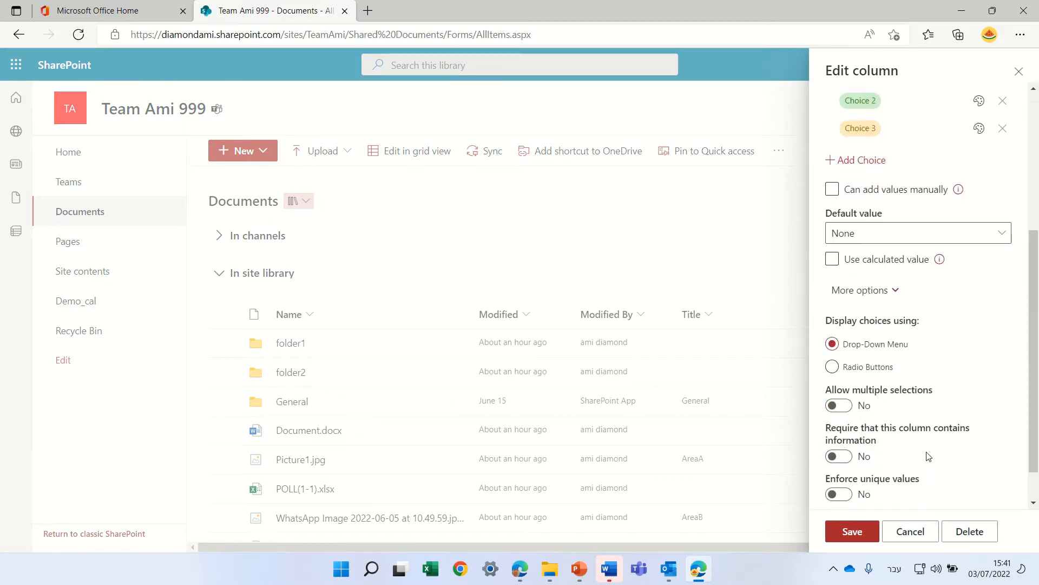
{"action": "left_click", "coordinate": [851, 531]}
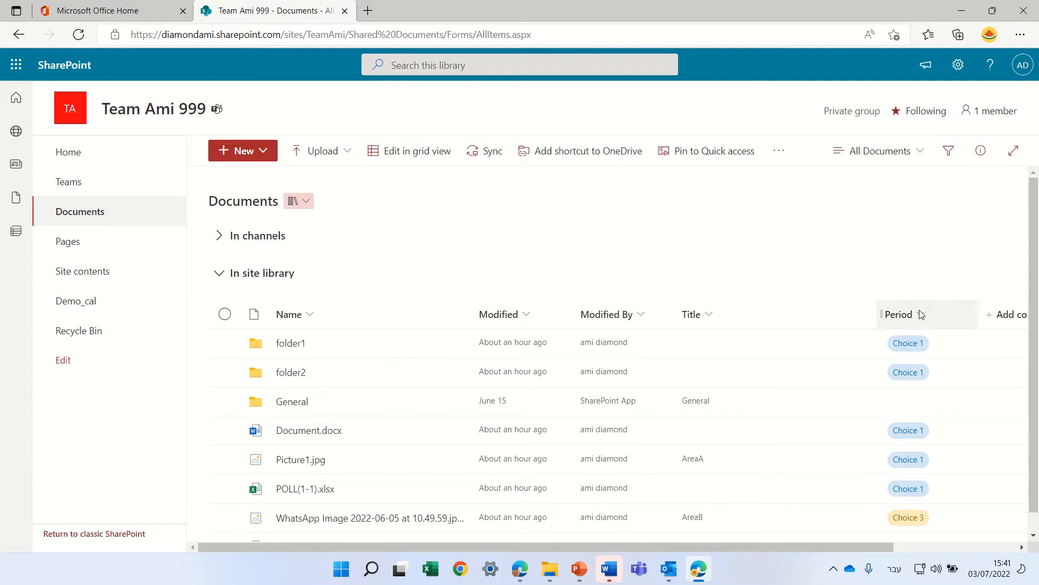
Step: Set Period's Allow multiple selections to Yes and save, then dismiss the indexing error
{"action": "left_click", "coordinate": [898, 313]}
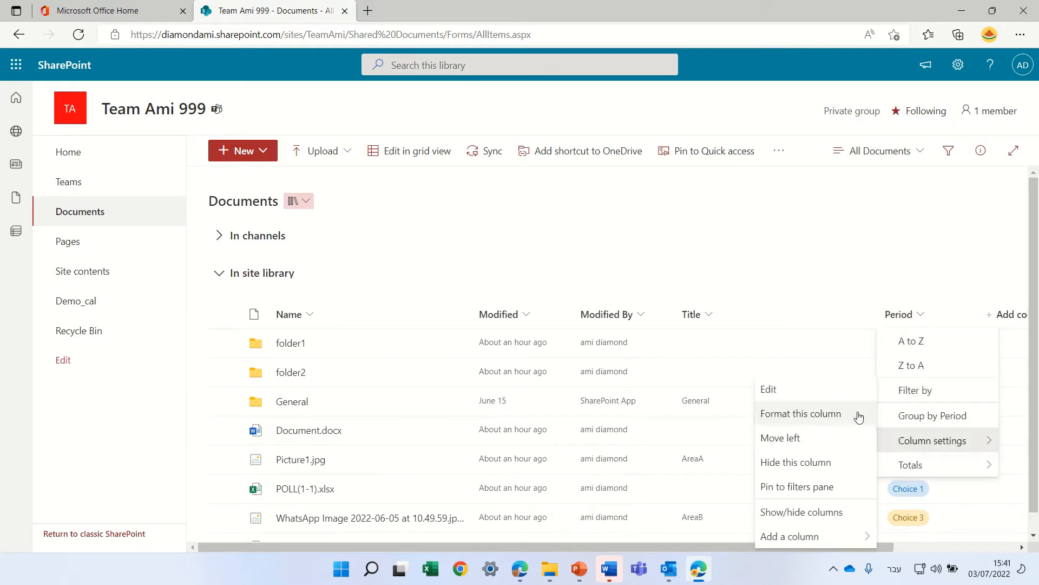
{"action": "left_click", "coordinate": [768, 389]}
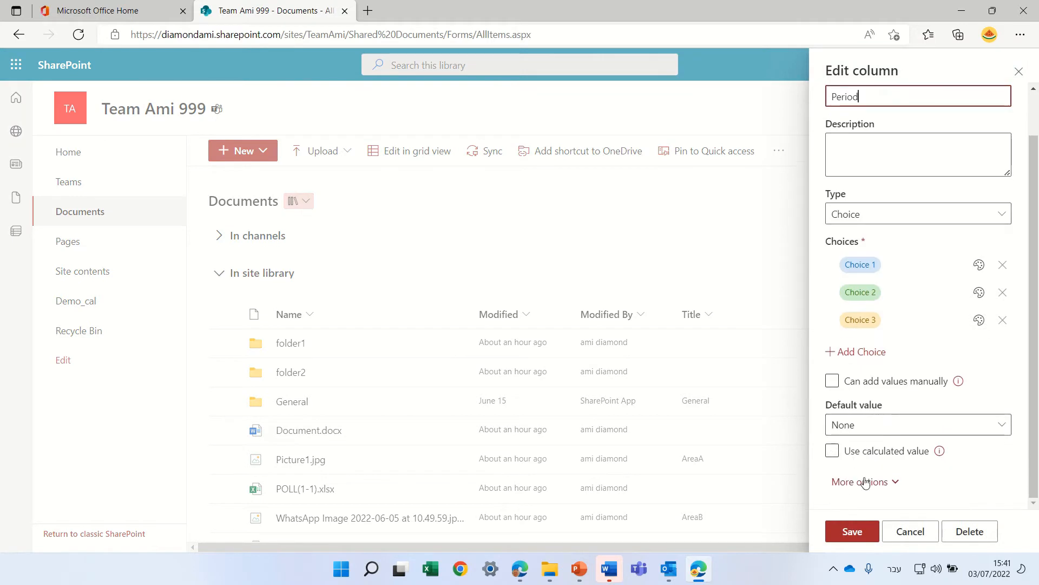
{"action": "left_click", "coordinate": [860, 481]}
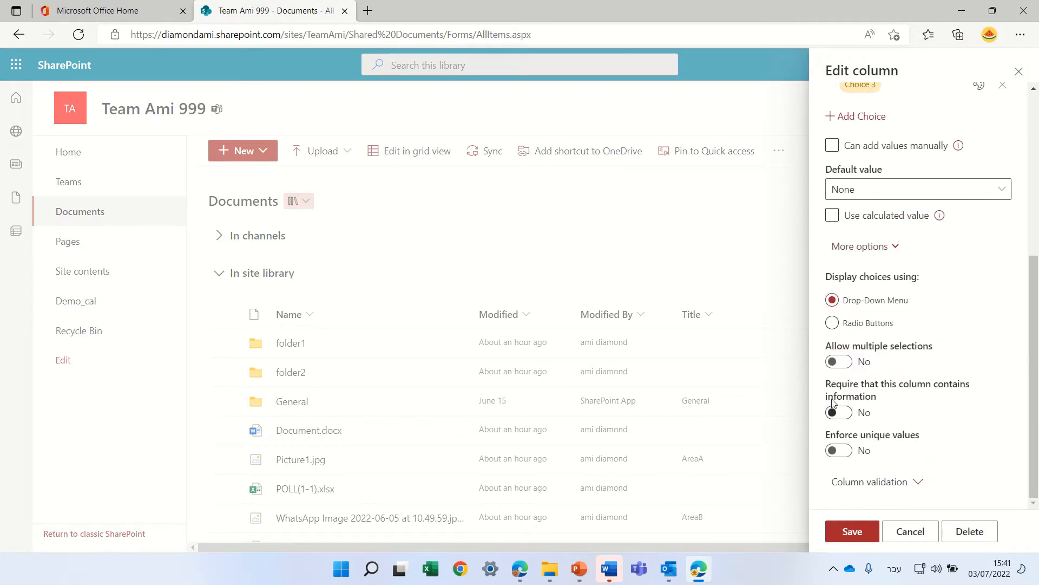
{"action": "left_click", "coordinate": [838, 361]}
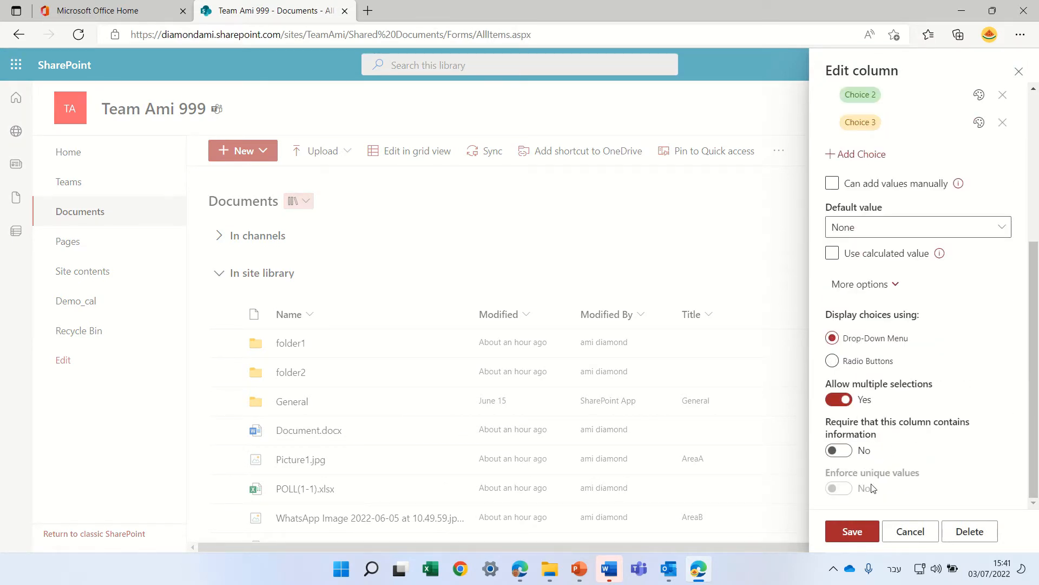
{"action": "left_click", "coordinate": [851, 530]}
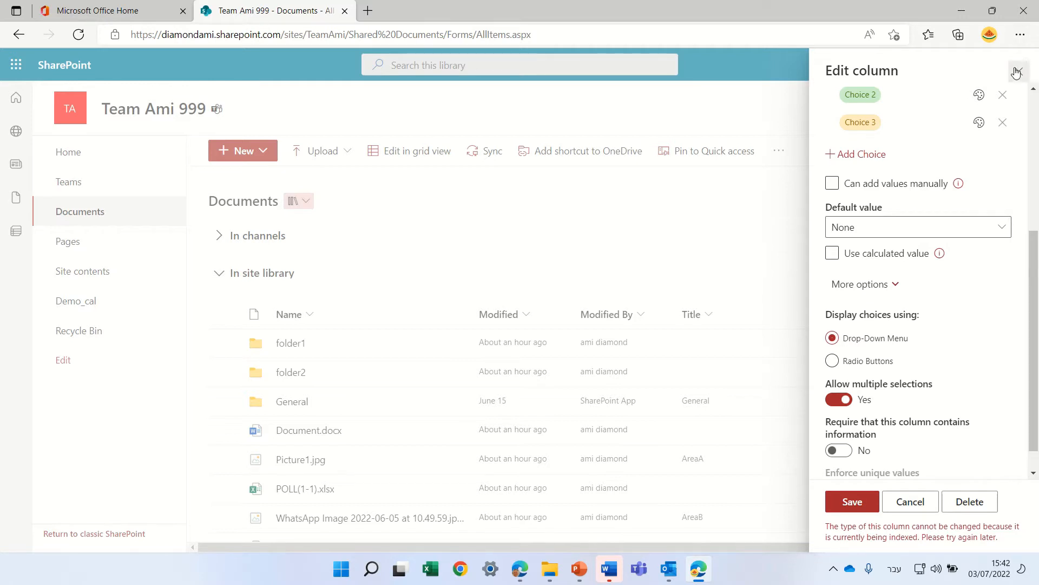
{"action": "left_click", "coordinate": [1016, 72]}
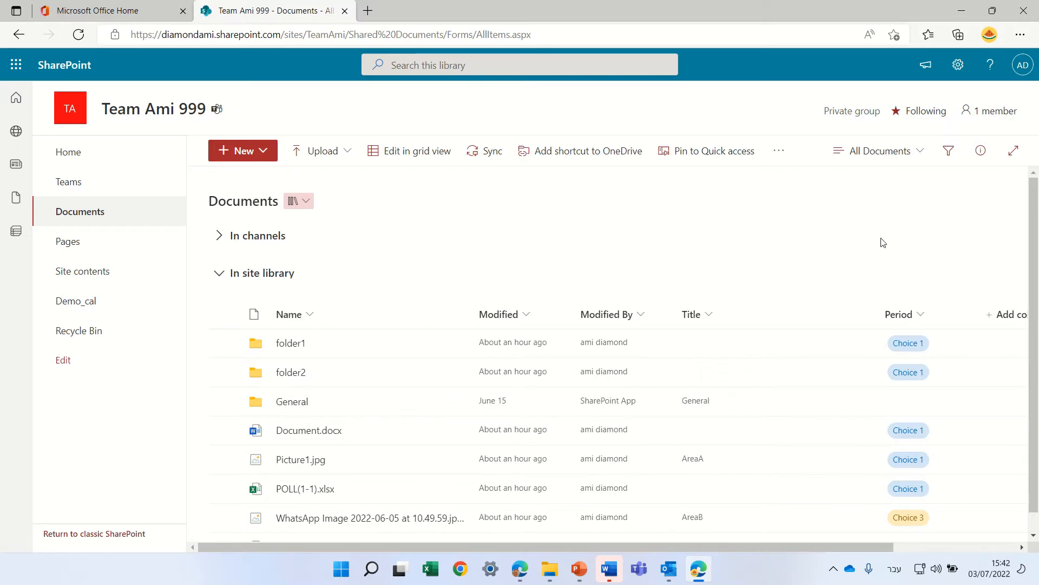
{"action": "mouse_move", "coordinate": [875, 252]}
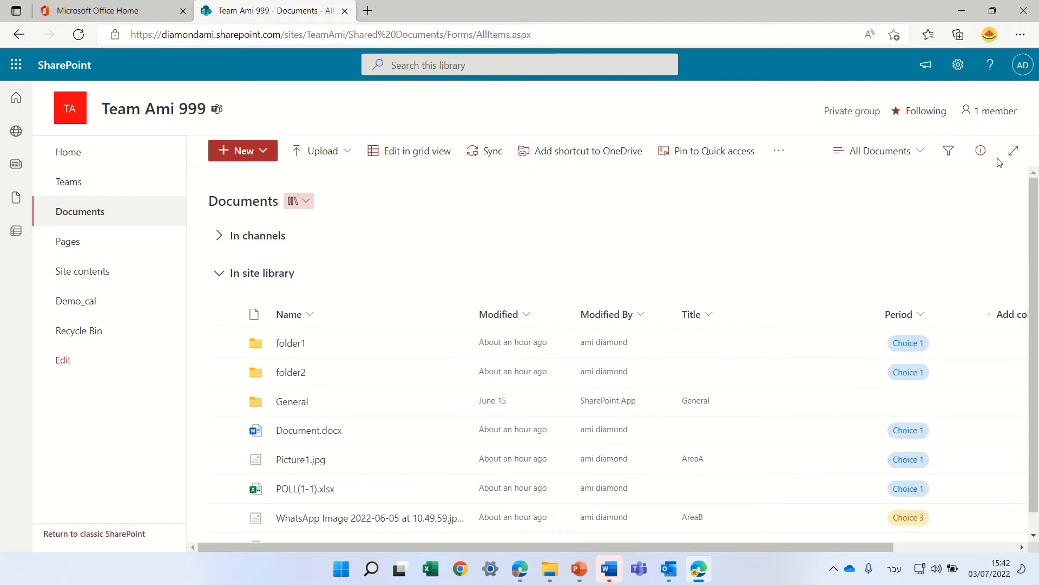
{"action": "mouse_move", "coordinate": [958, 65]}
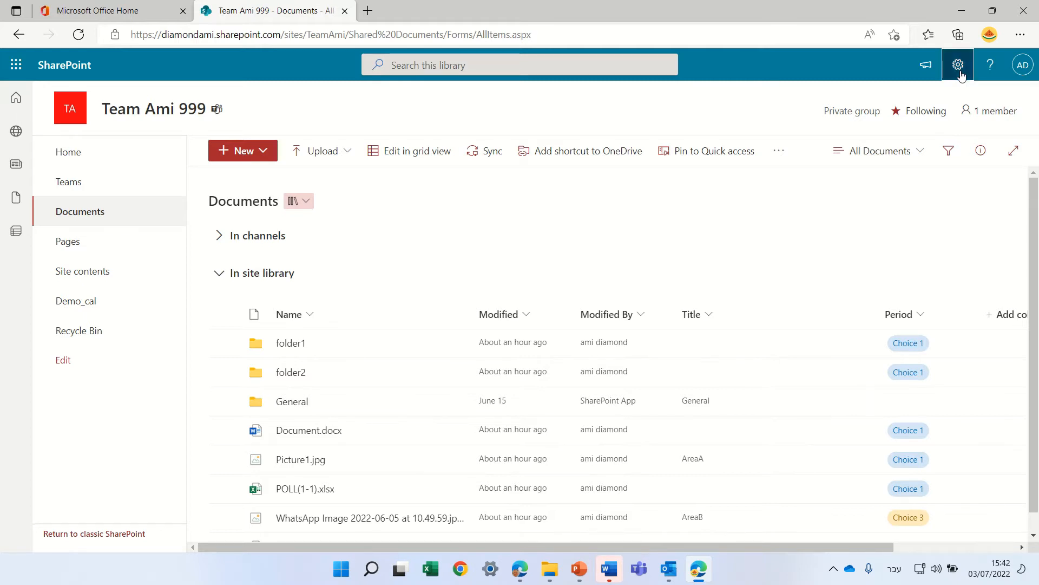
Step: From Library settings, open the Indexed Columns page listing the five indices, including Period
{"action": "left_click", "coordinate": [957, 64]}
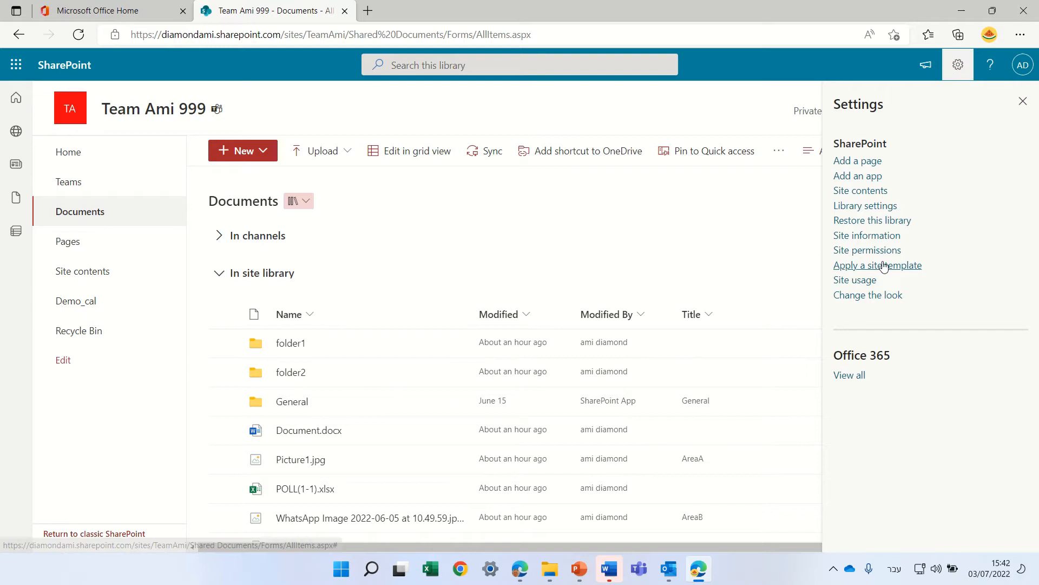
{"action": "left_click", "coordinate": [865, 205]}
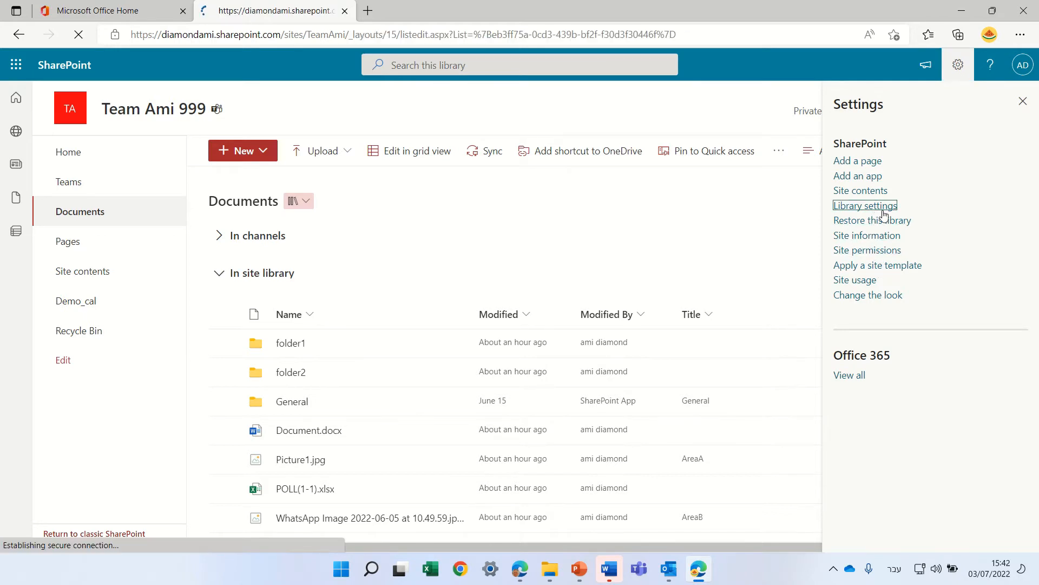
{"action": "left_click", "coordinate": [865, 205]}
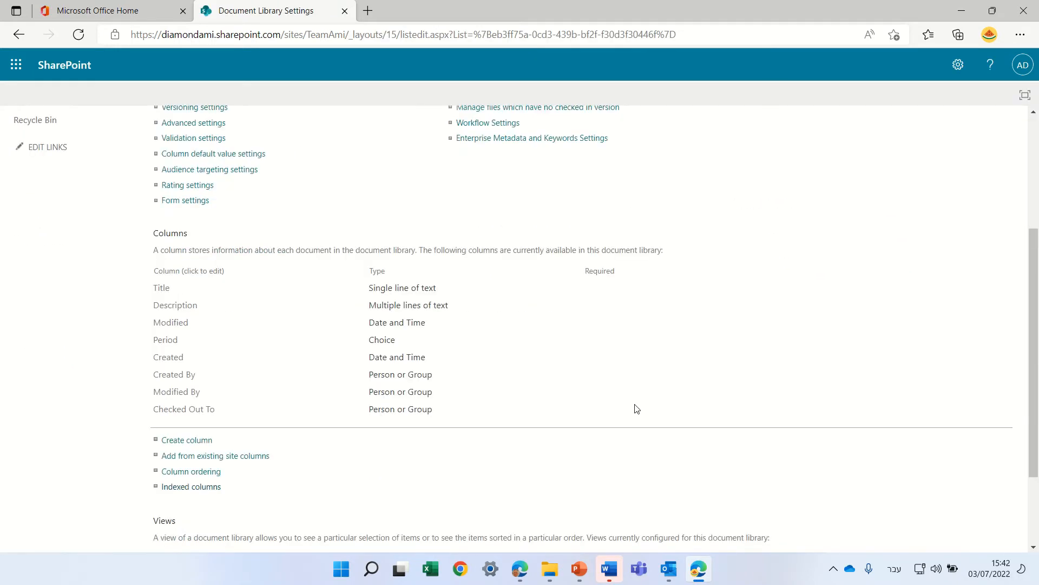
{"action": "scroll", "scroll_direction": "down", "scroll_amount": 3}
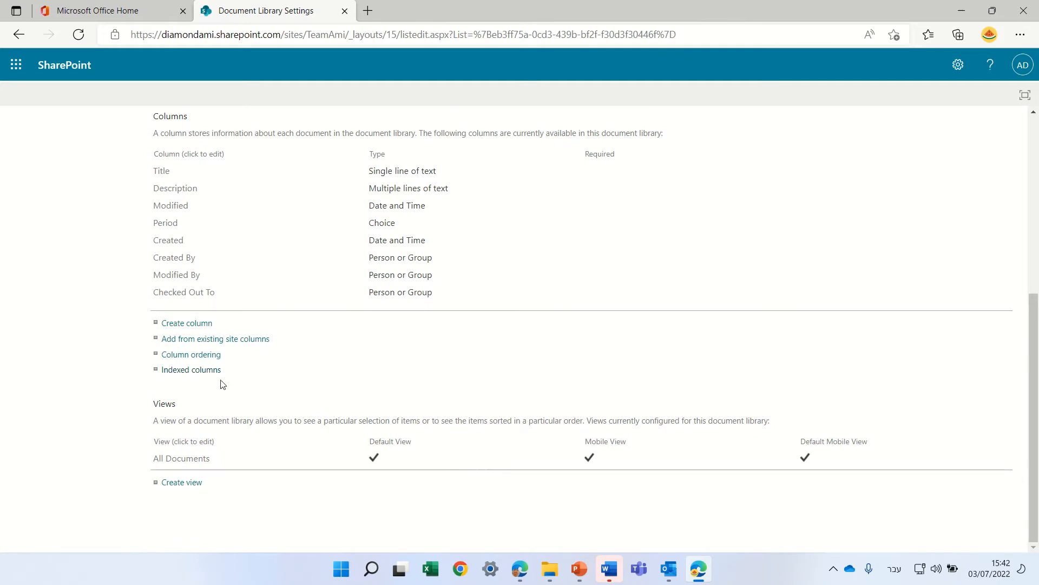
{"action": "left_click", "coordinate": [191, 370]}
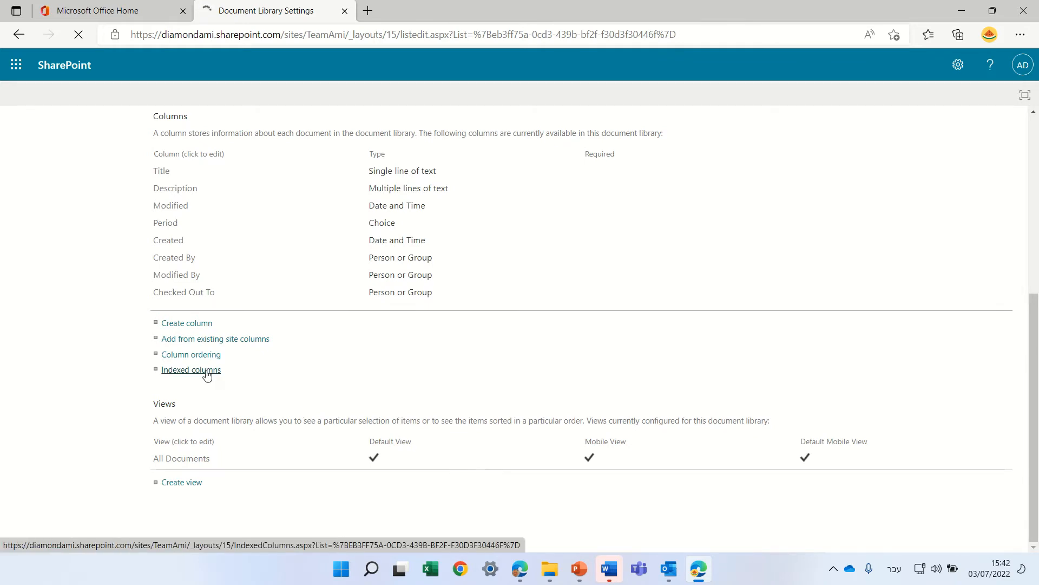
{"action": "left_click", "coordinate": [191, 369]}
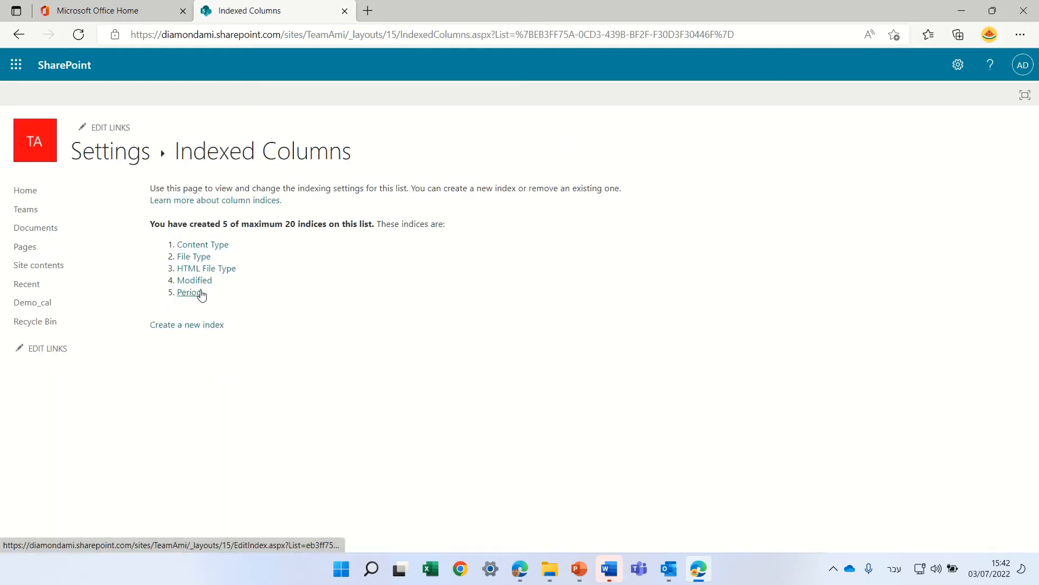
{"action": "mouse_move", "coordinate": [252, 303]}
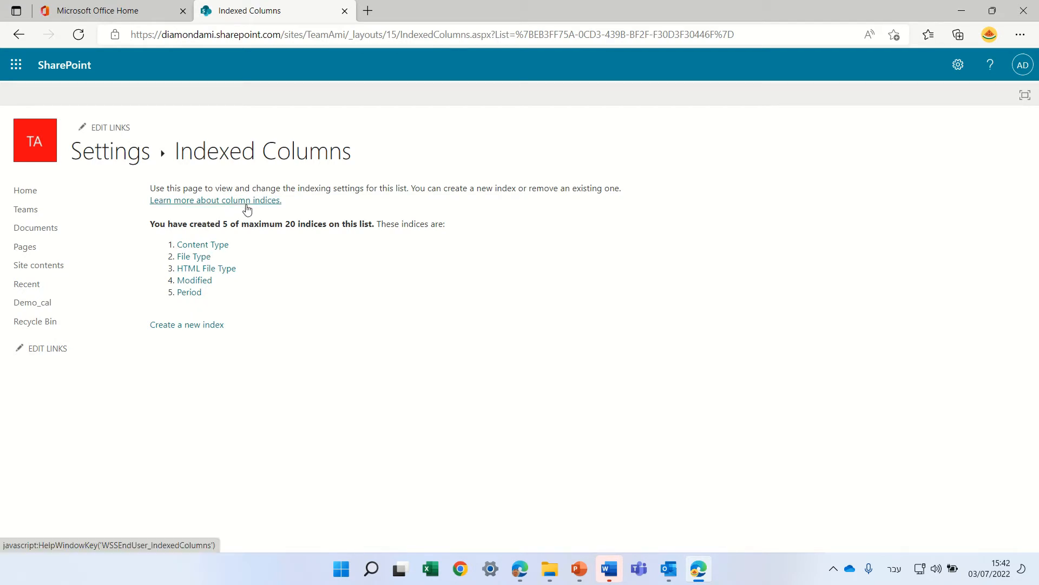
Step: Open the indexing help and scroll to the Supported and Unsupported Column Types table
{"action": "left_click", "coordinate": [216, 200]}
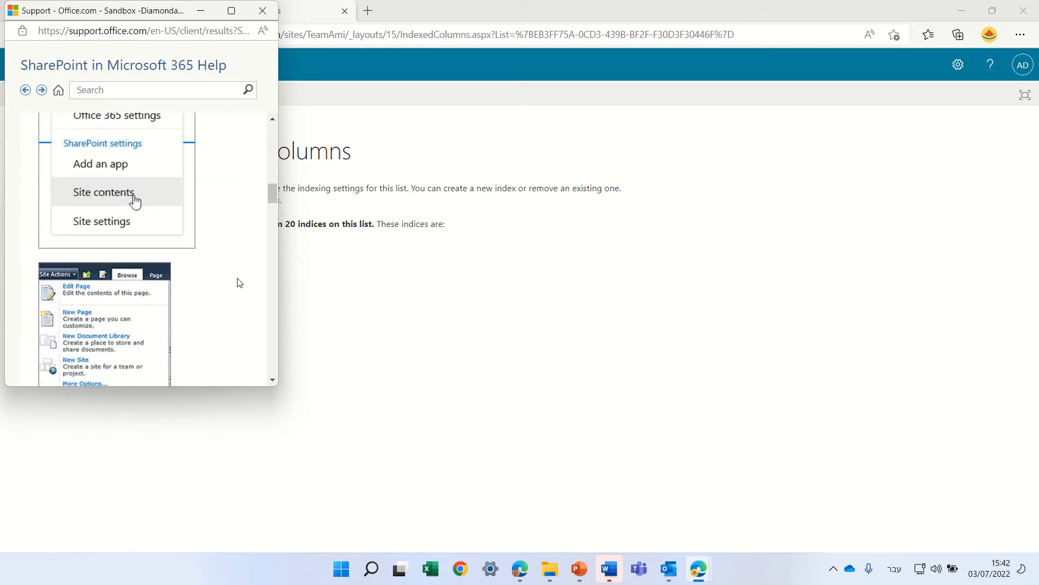
{"action": "scroll", "scroll_direction": "down", "scroll_amount": 3}
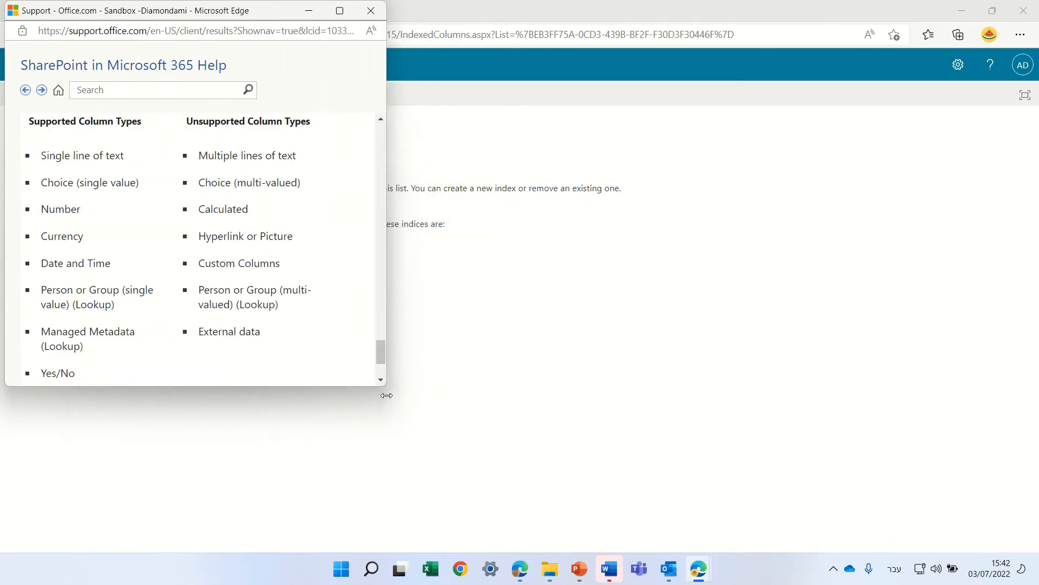
{"action": "mouse_move", "coordinate": [97, 176]}
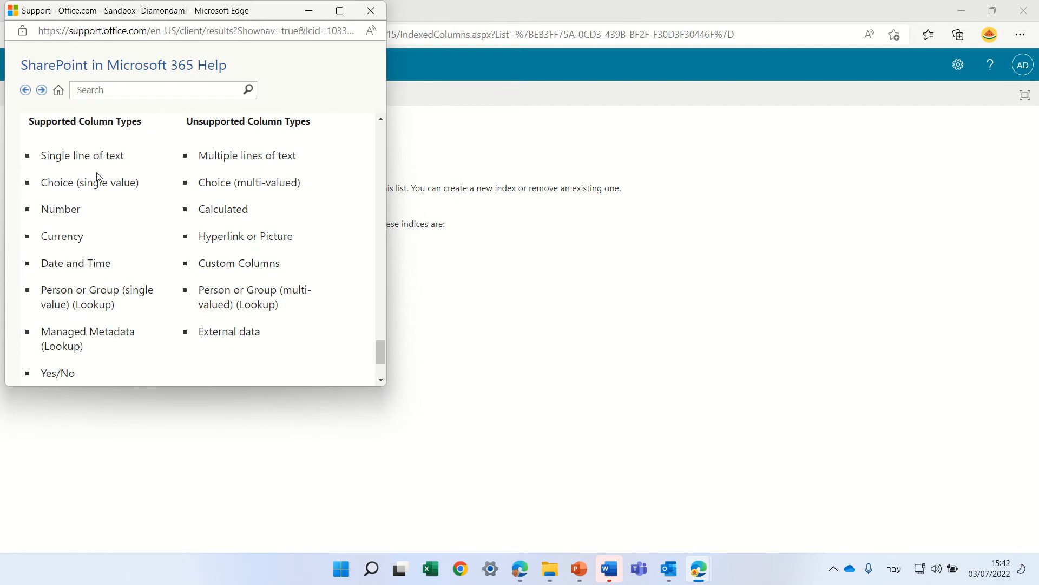
{"action": "mouse_move", "coordinate": [99, 198]}
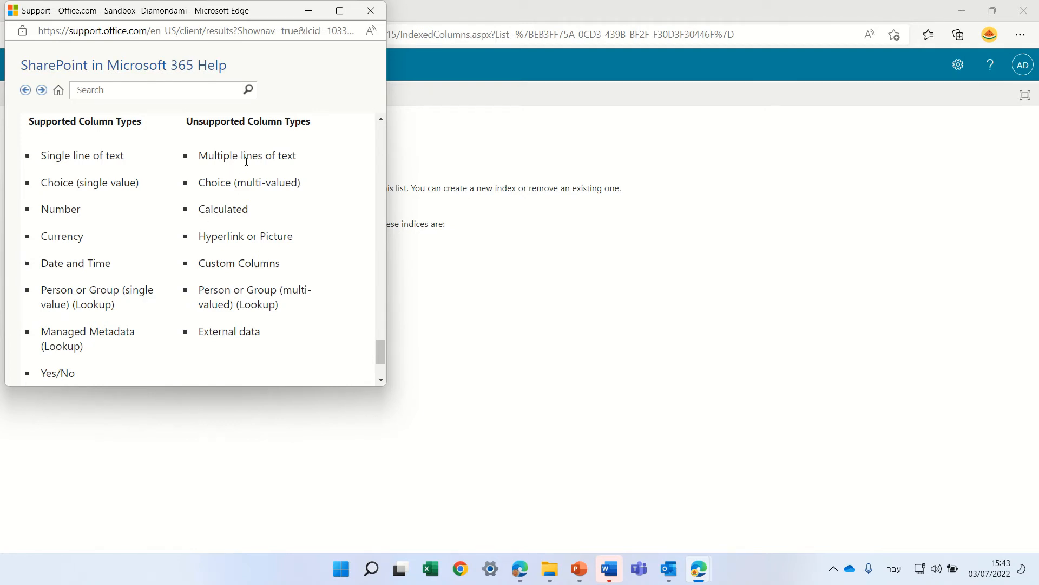
{"action": "mouse_move", "coordinate": [236, 247]}
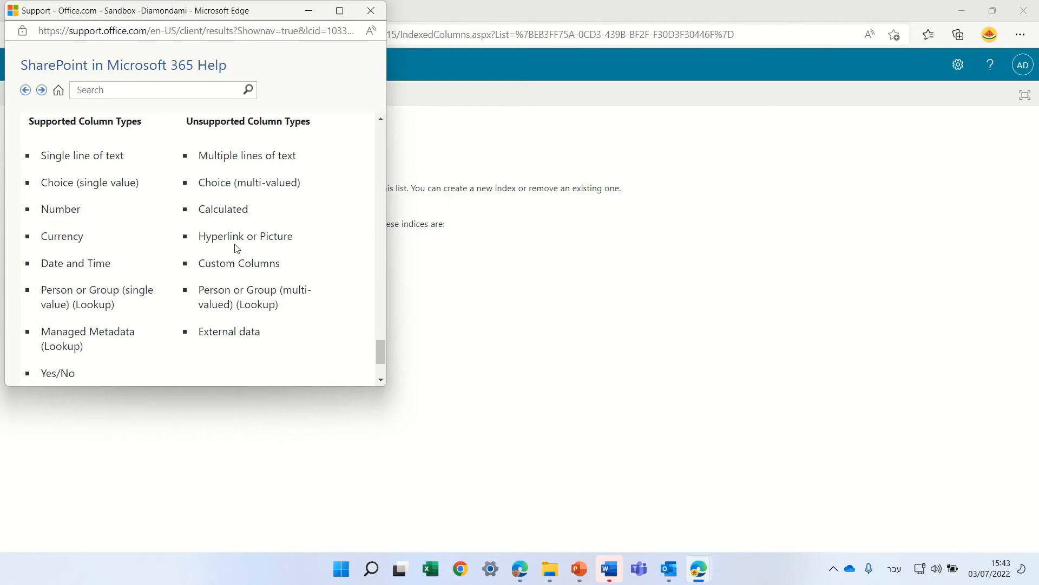
{"action": "mouse_move", "coordinate": [318, 243]}
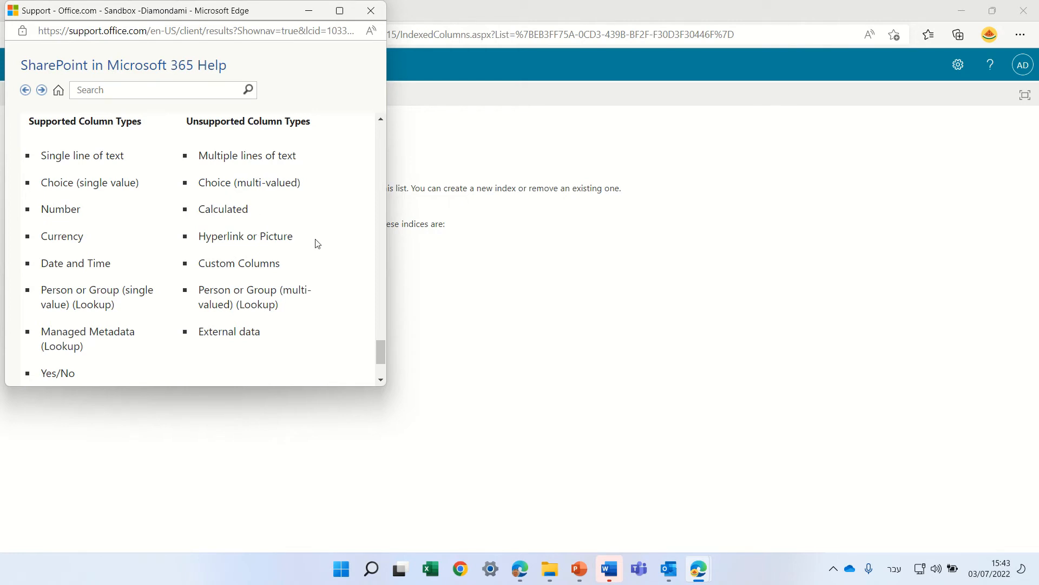
{"action": "mouse_move", "coordinate": [325, 183]}
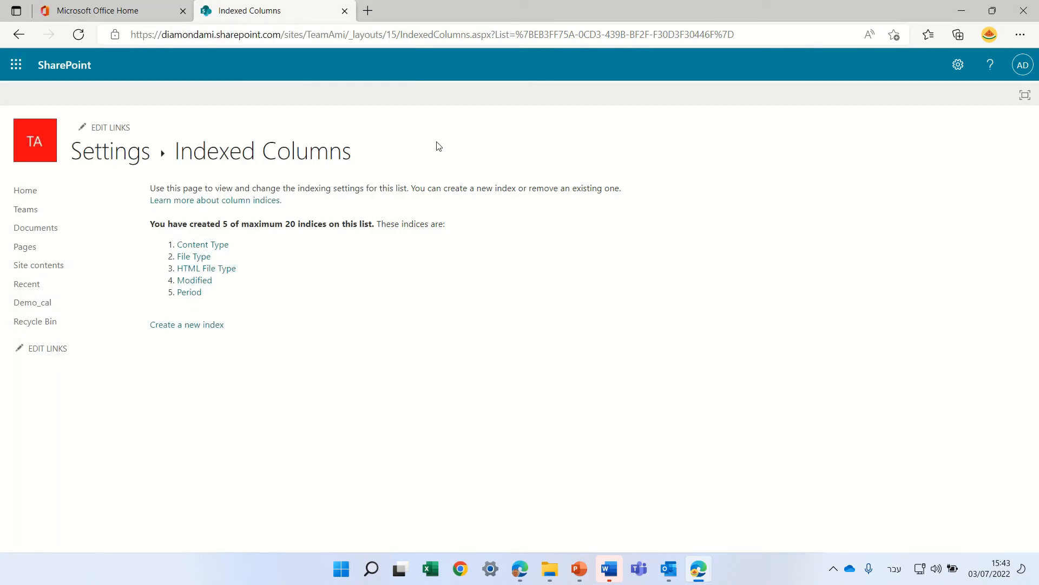
{"action": "mouse_move", "coordinate": [189, 292]}
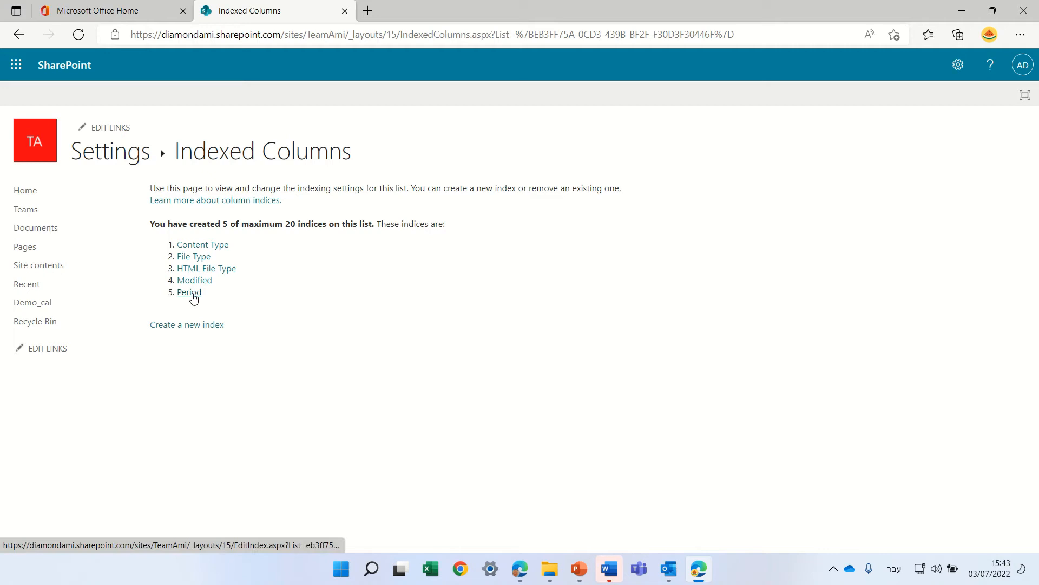
Step: Delete the Period index from Indexed Columns and return to the Documents library
{"action": "left_click", "coordinate": [189, 293]}
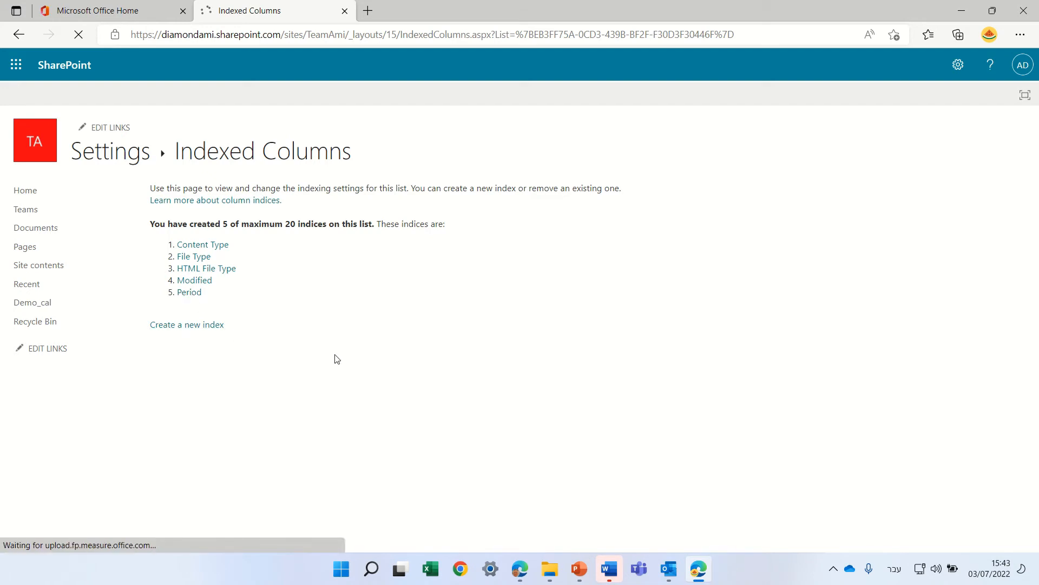
{"action": "left_click", "coordinate": [189, 291]}
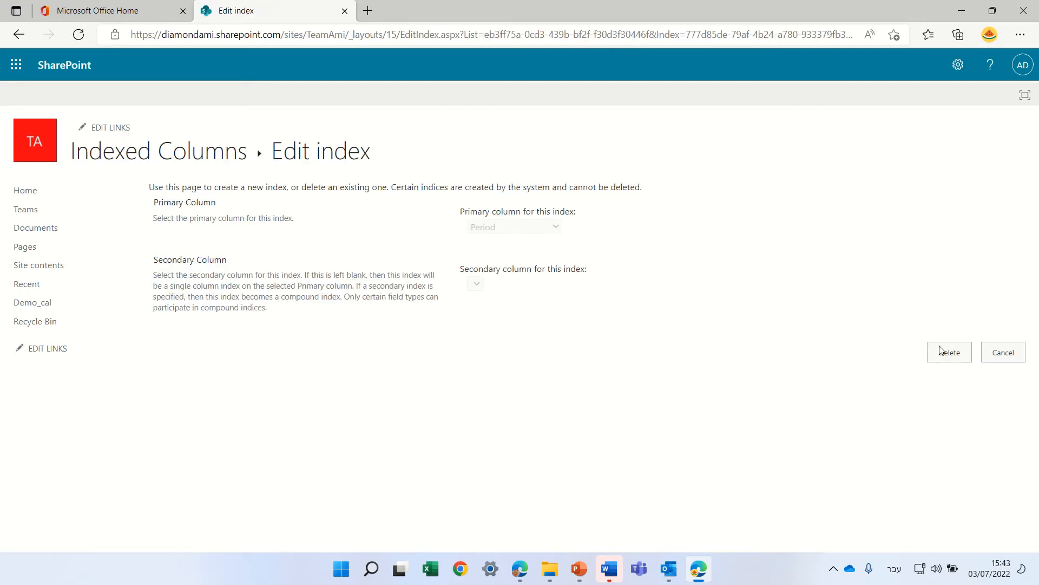
{"action": "left_click", "coordinate": [949, 352]}
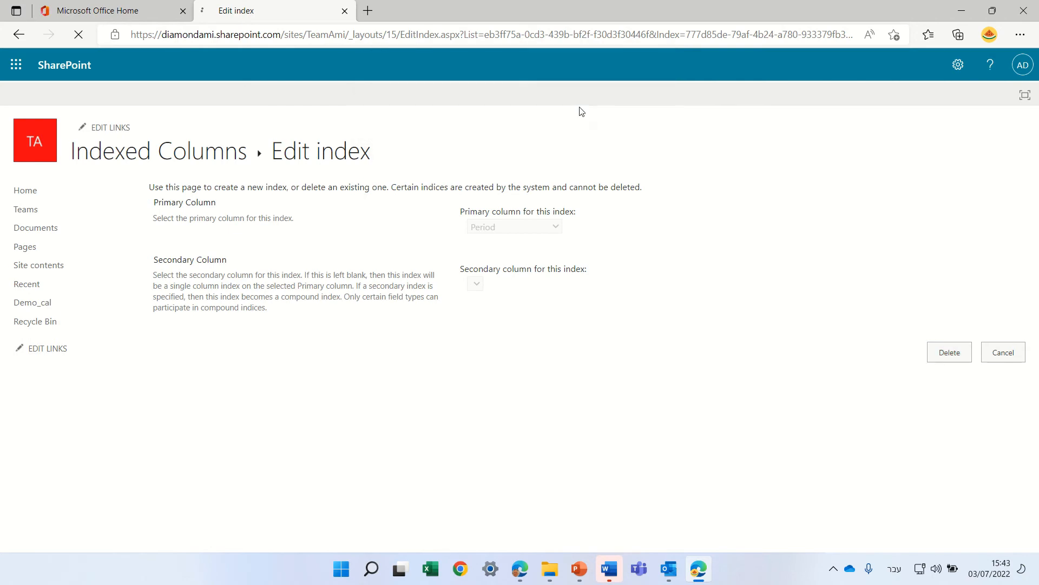
{"action": "left_click", "coordinate": [948, 352]}
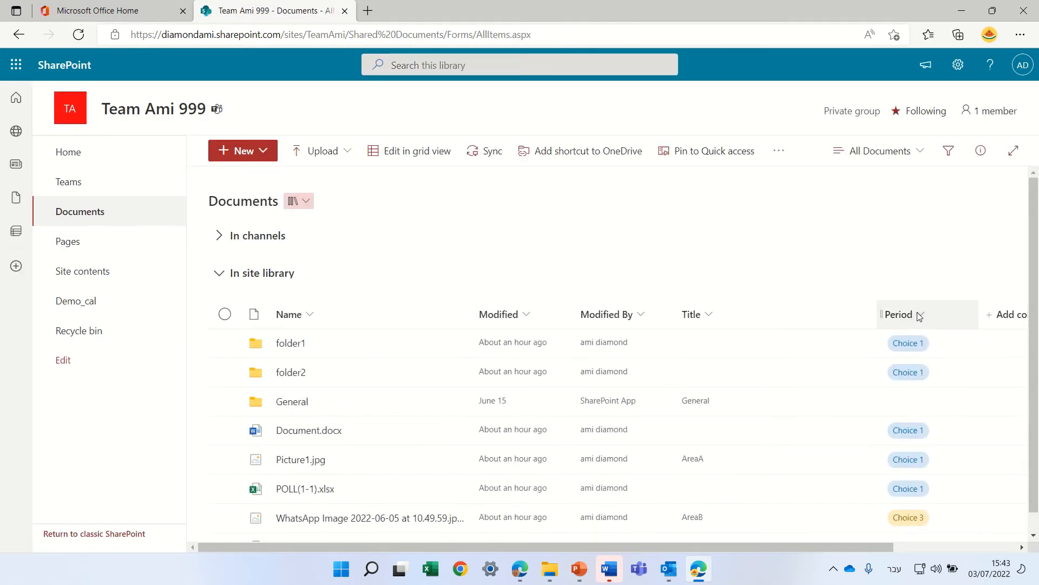
Step: Edit the Period column, switch Allow multiple selections to Yes, and save
{"action": "left_click", "coordinate": [898, 314]}
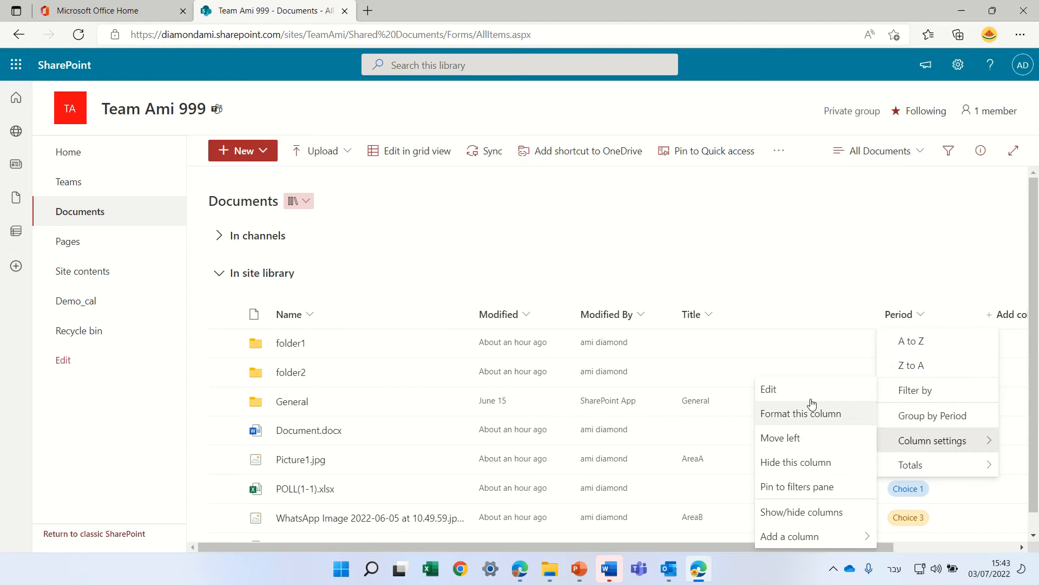
{"action": "left_click", "coordinate": [768, 389]}
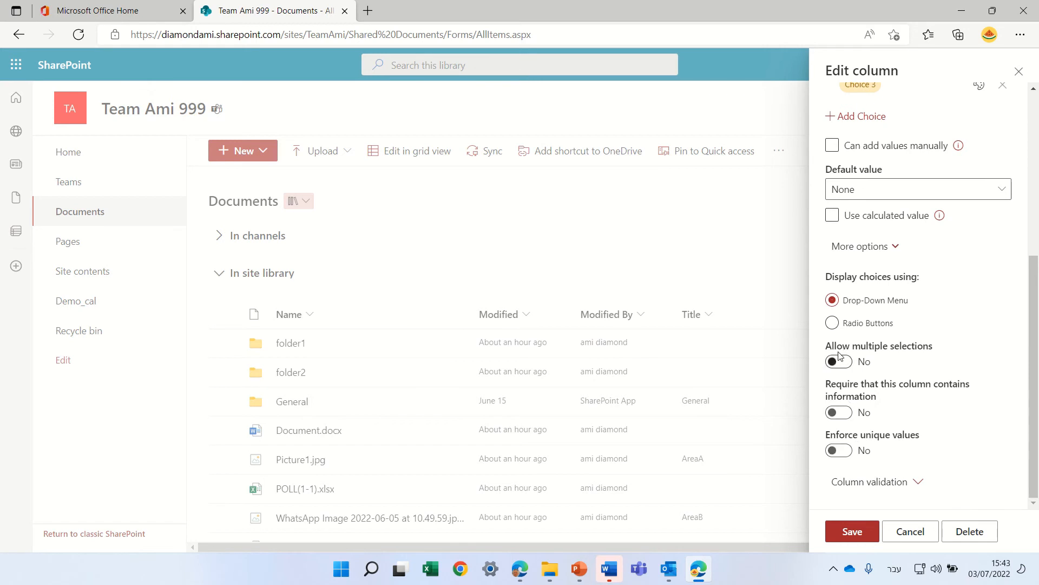
{"action": "left_click", "coordinate": [838, 361]}
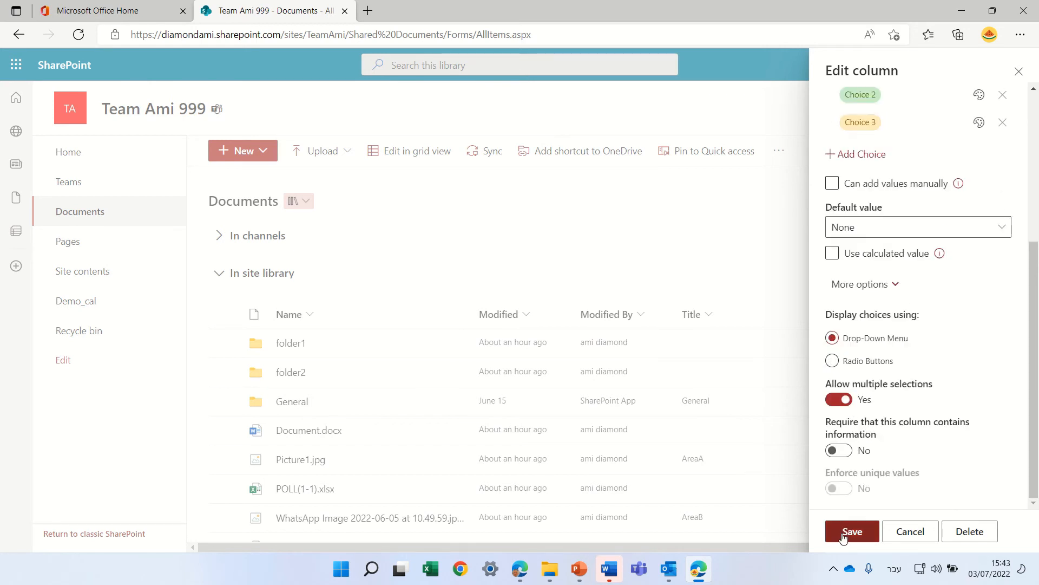
{"action": "left_click", "coordinate": [852, 531]}
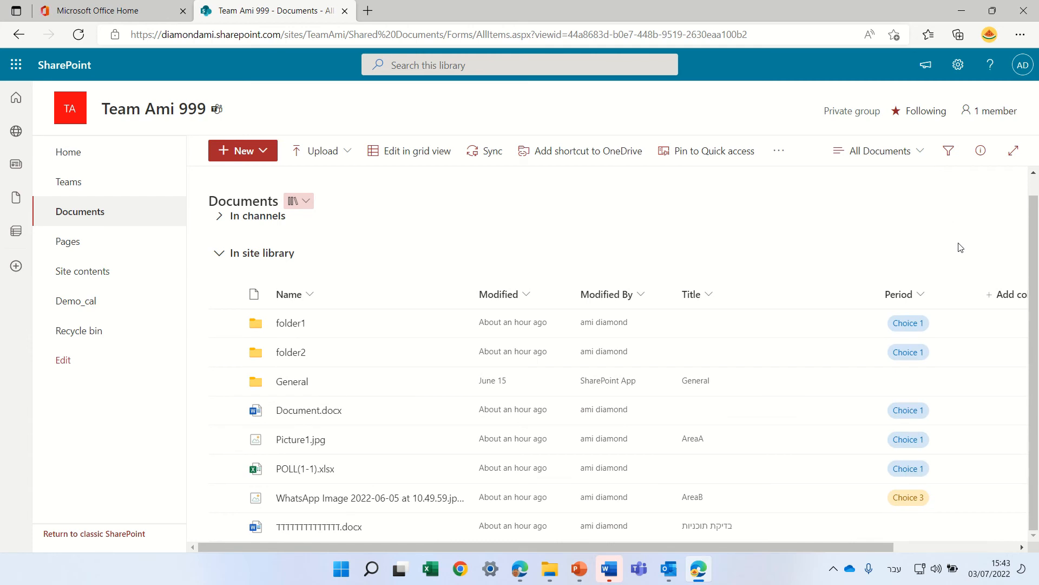
{"action": "mouse_move", "coordinate": [862, 323]}
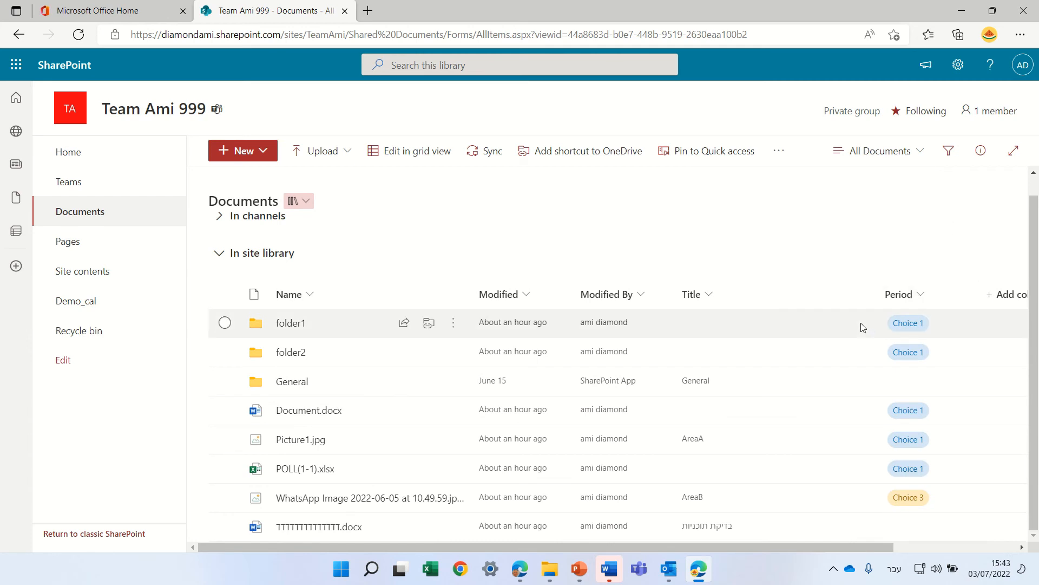
Step: Bulk-set Period to Choice 1, 2 and 3 for POLL(1-1).xlsx and the WhatsApp image
{"action": "left_click", "coordinate": [225, 322]}
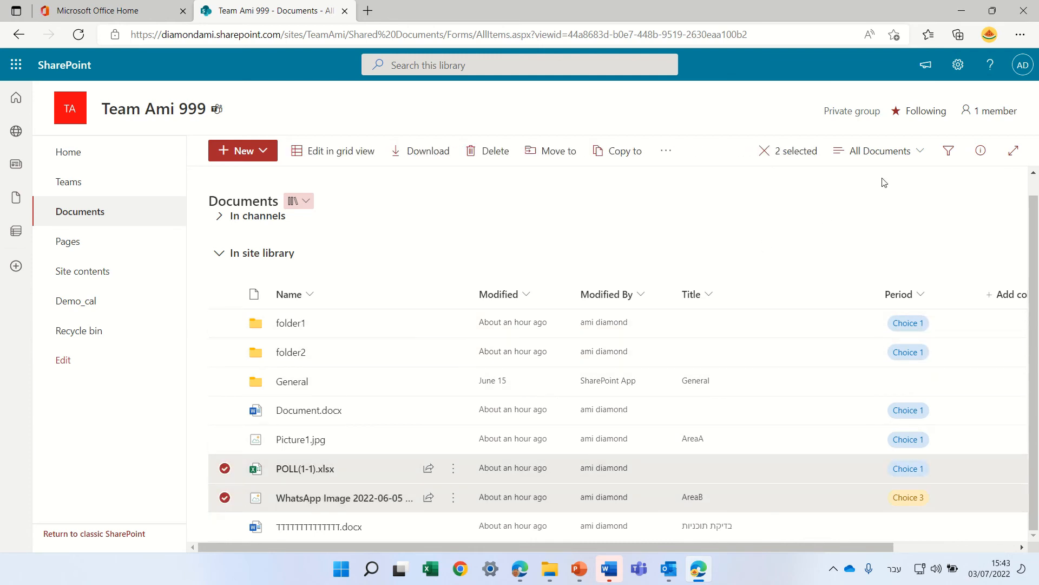
{"action": "left_click", "coordinate": [981, 151]}
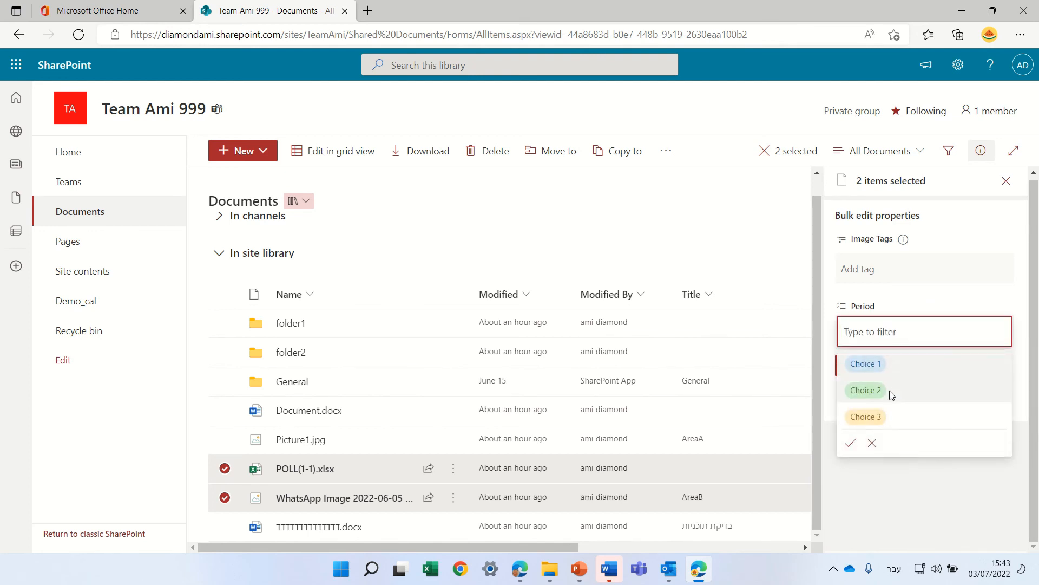
{"action": "left_click", "coordinate": [866, 363]}
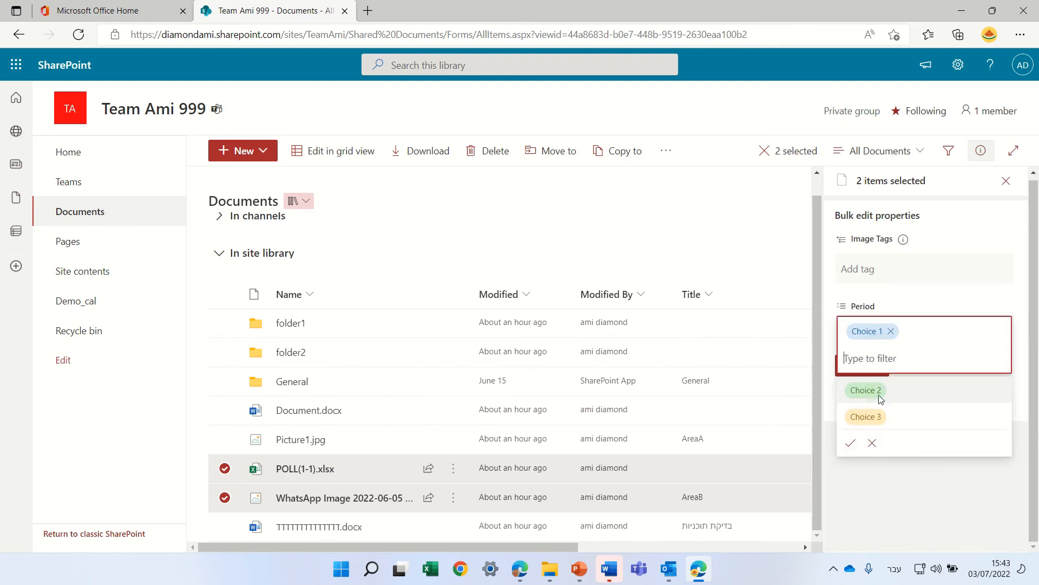
{"action": "left_click", "coordinate": [865, 390]}
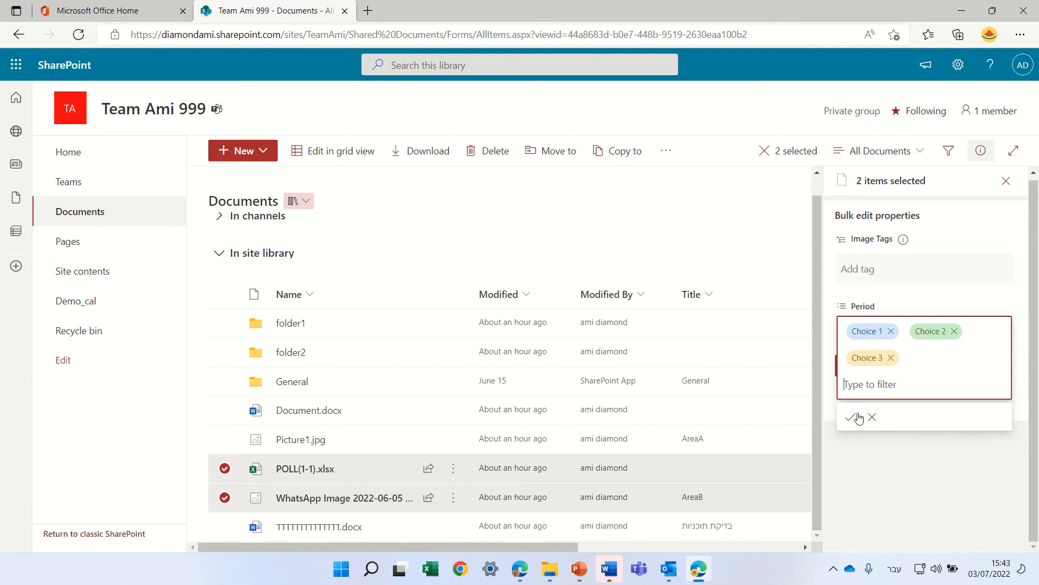
{"action": "left_click", "coordinate": [856, 417]}
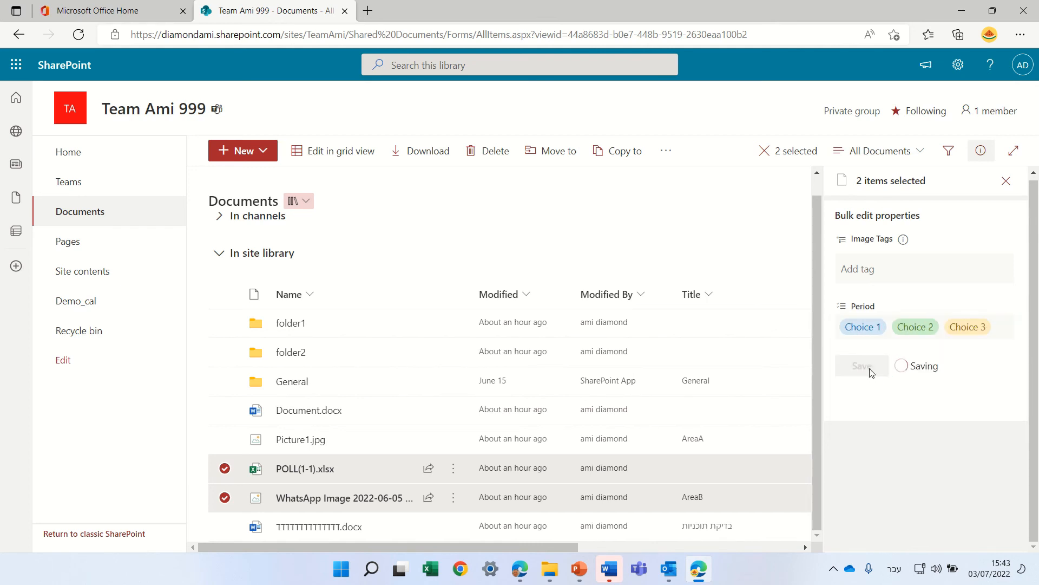
{"action": "left_click", "coordinate": [861, 366]}
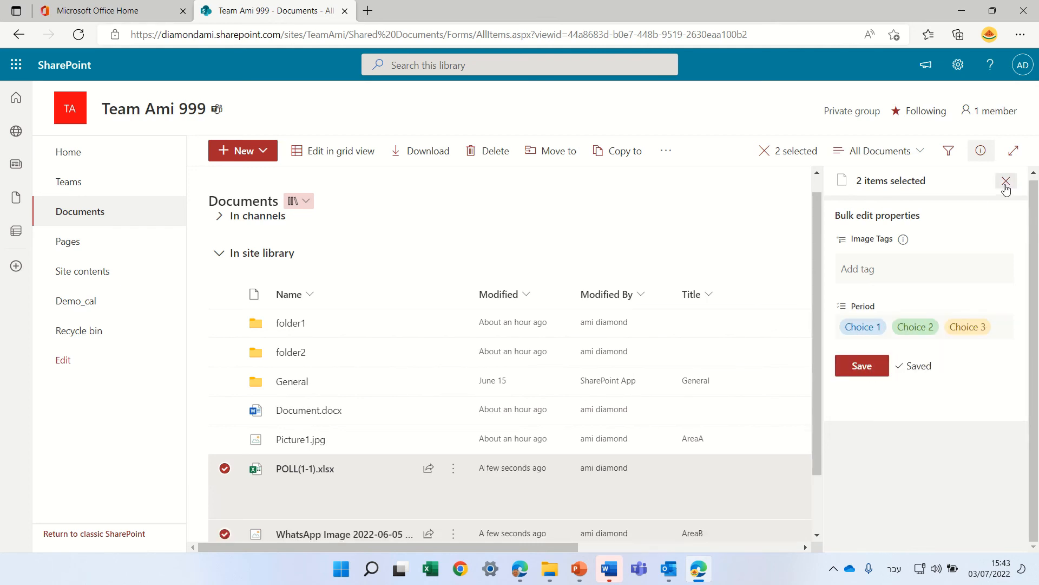
{"action": "left_click", "coordinate": [1006, 180]}
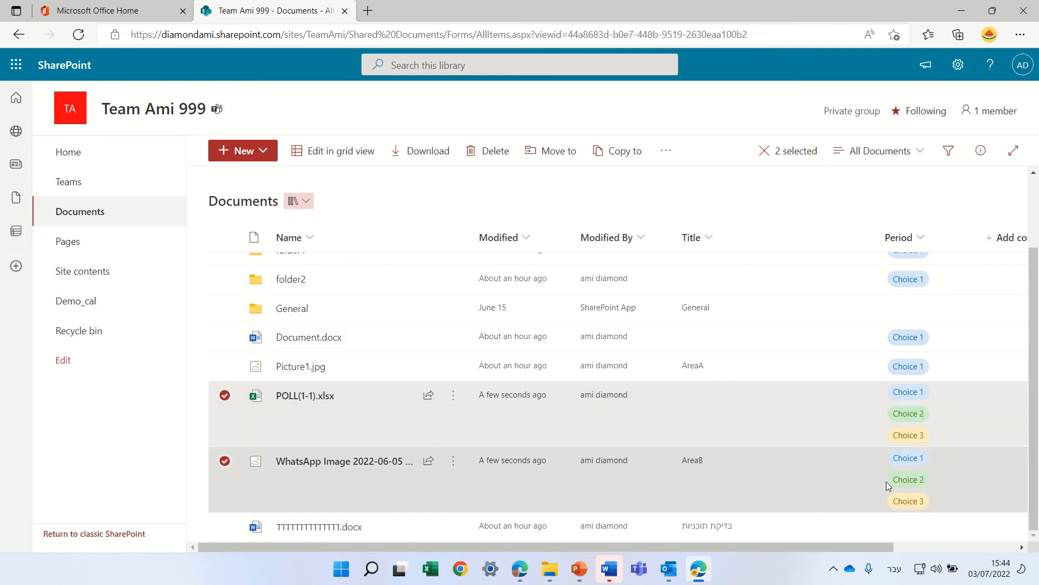
{"action": "mouse_move", "coordinate": [888, 416]}
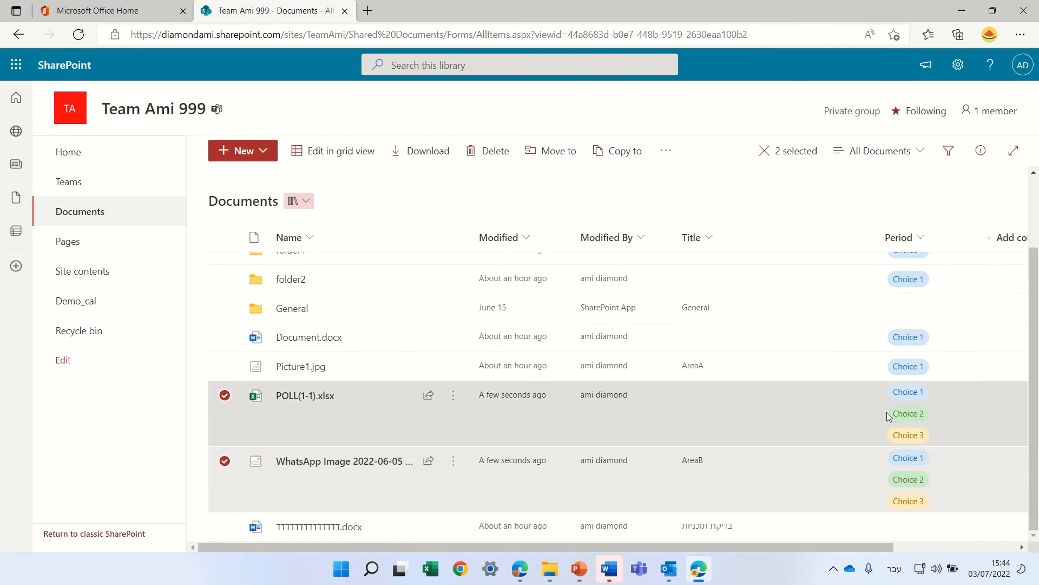
{"action": "mouse_move", "coordinate": [889, 402]}
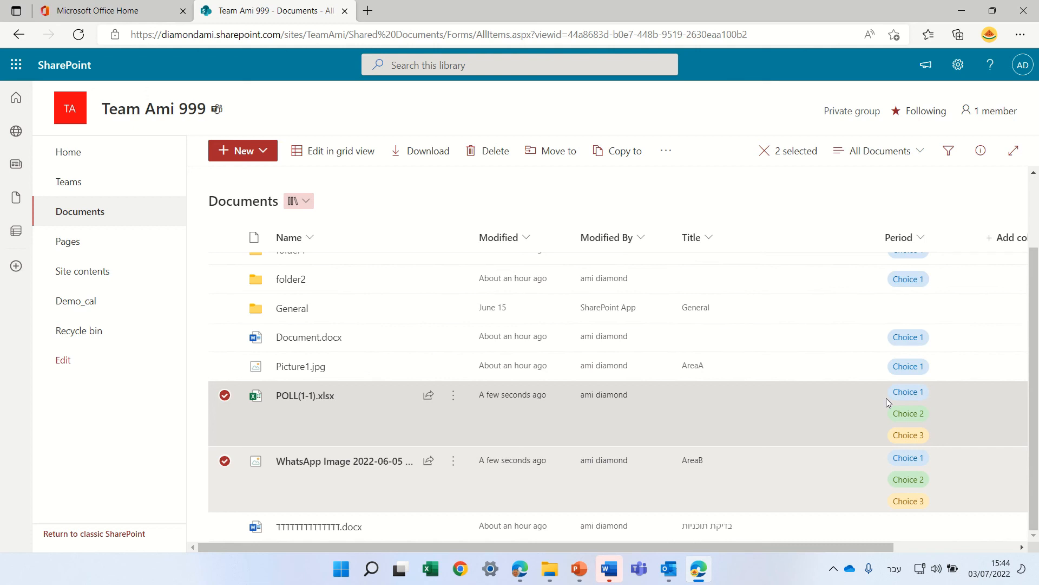
{"action": "mouse_move", "coordinate": [770, 361]}
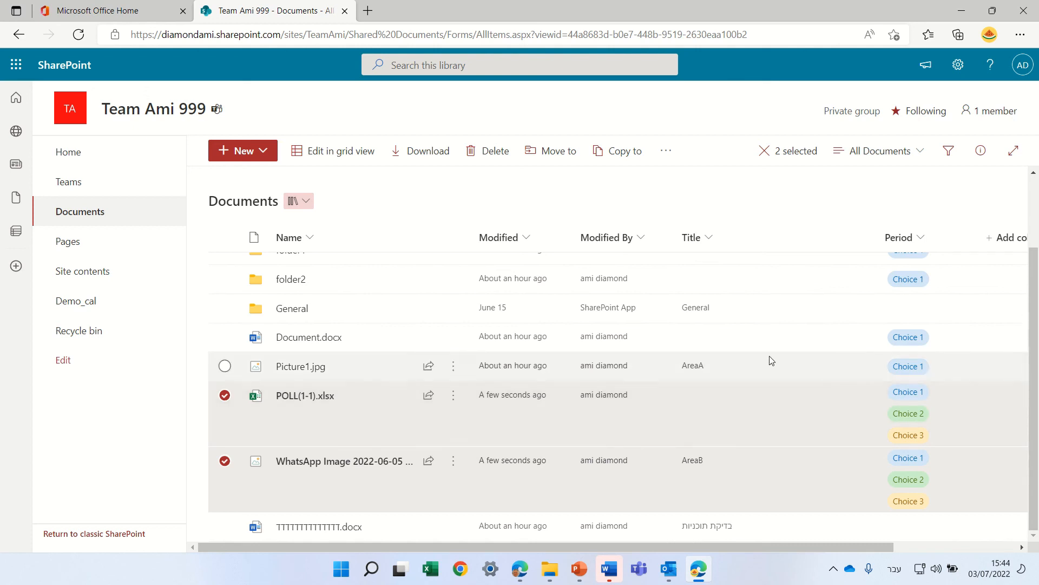
{"action": "mouse_move", "coordinate": [482, 5]}
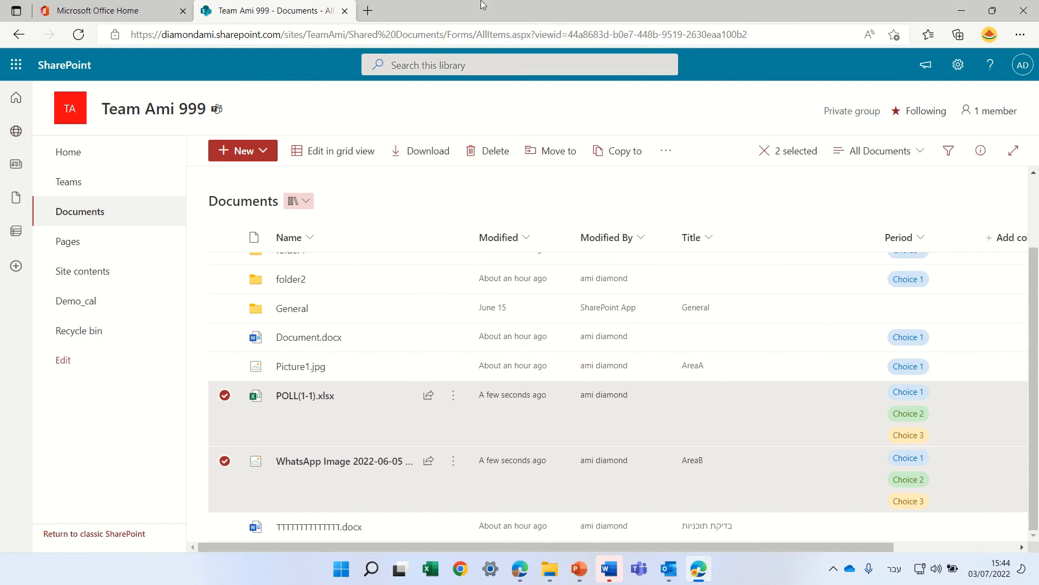